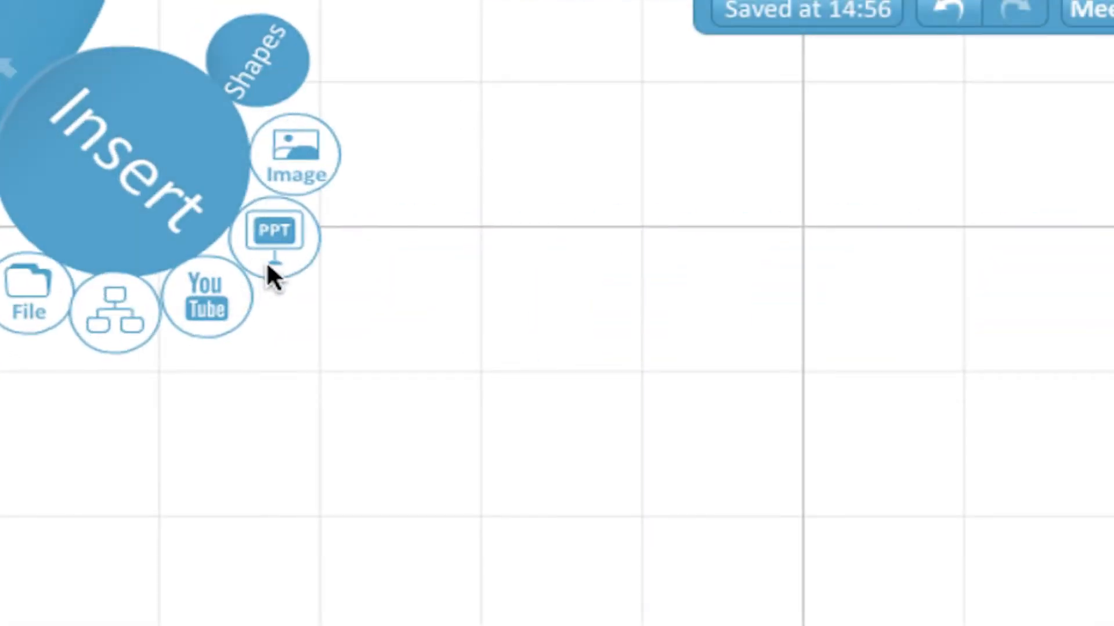
- Import the dinosaursCCnew.pptx PowerPoint file so its slides are listed for insertion
click(276, 232)
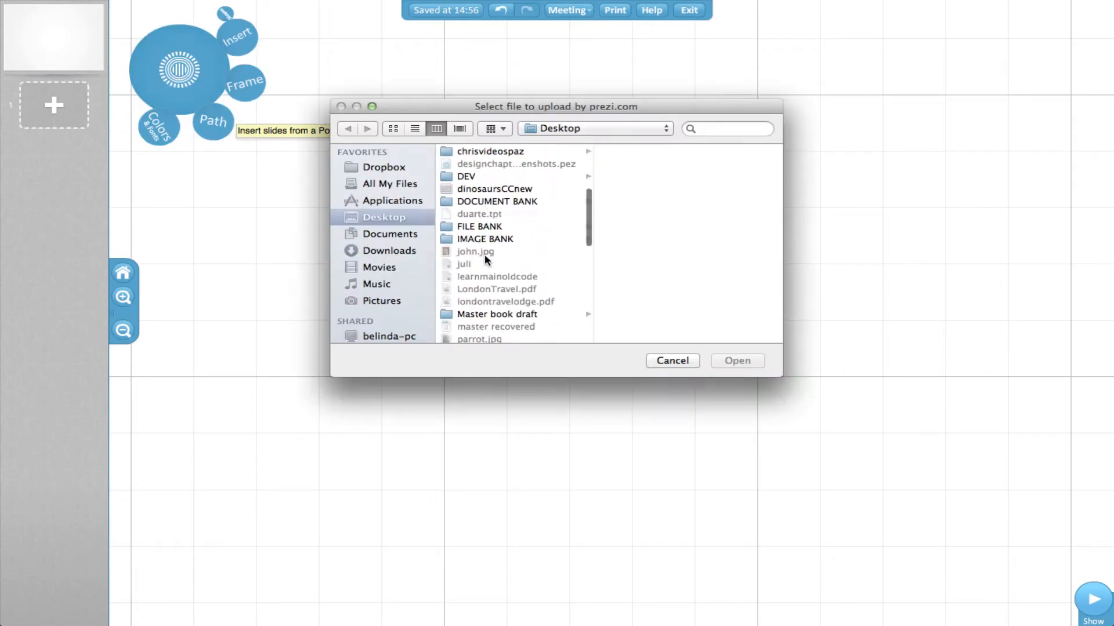
click(738, 360)
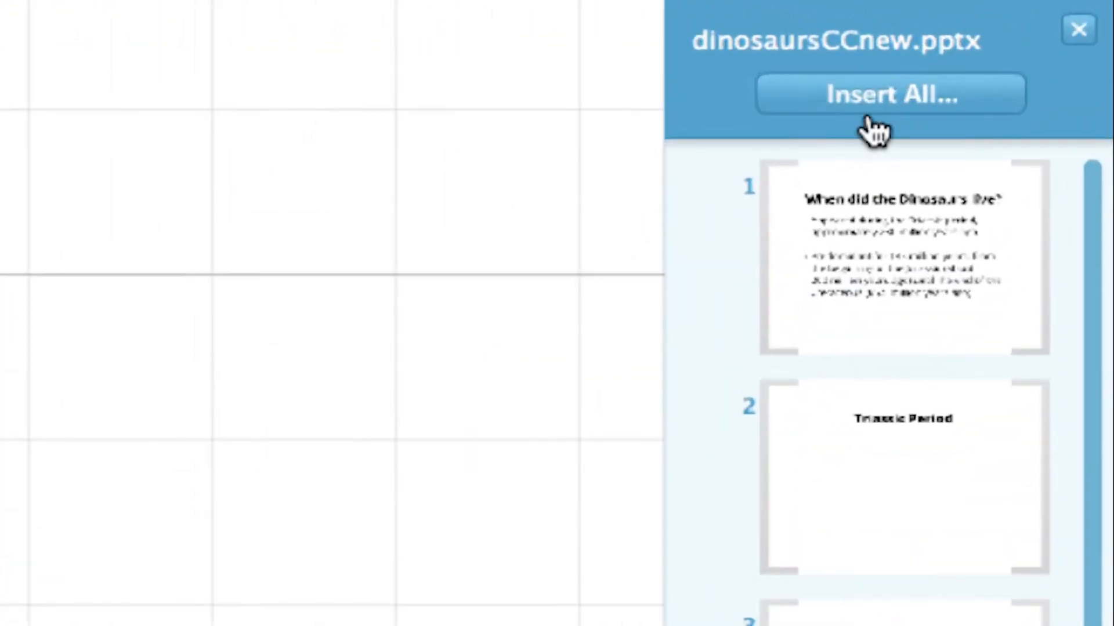
- Insert all dinosaur slides onto the canvas with a path added between them
click(890, 94)
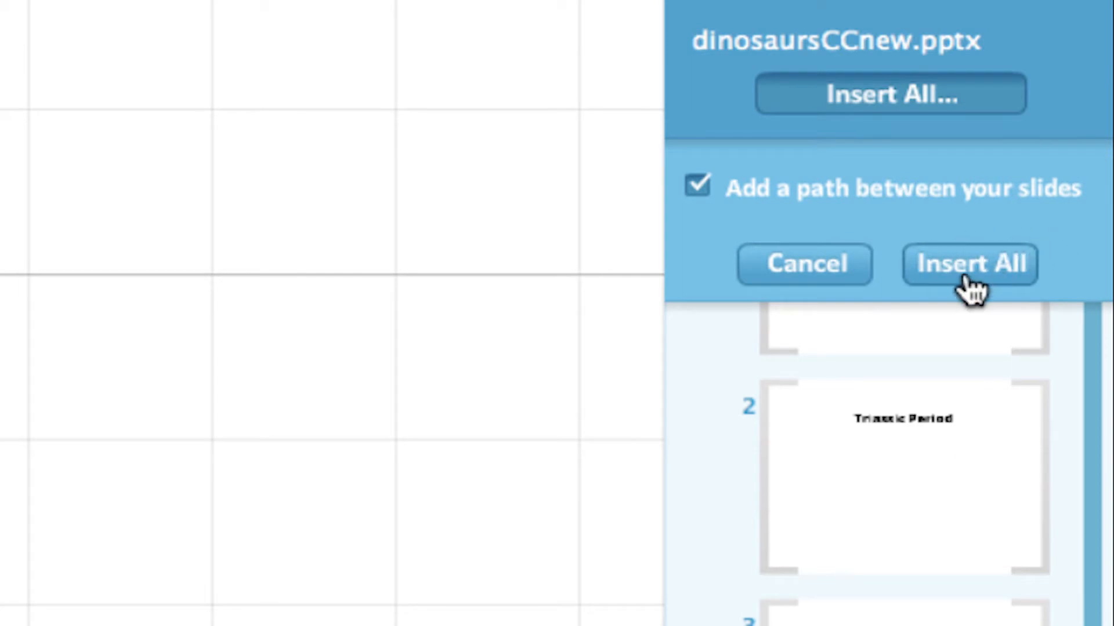
click(969, 265)
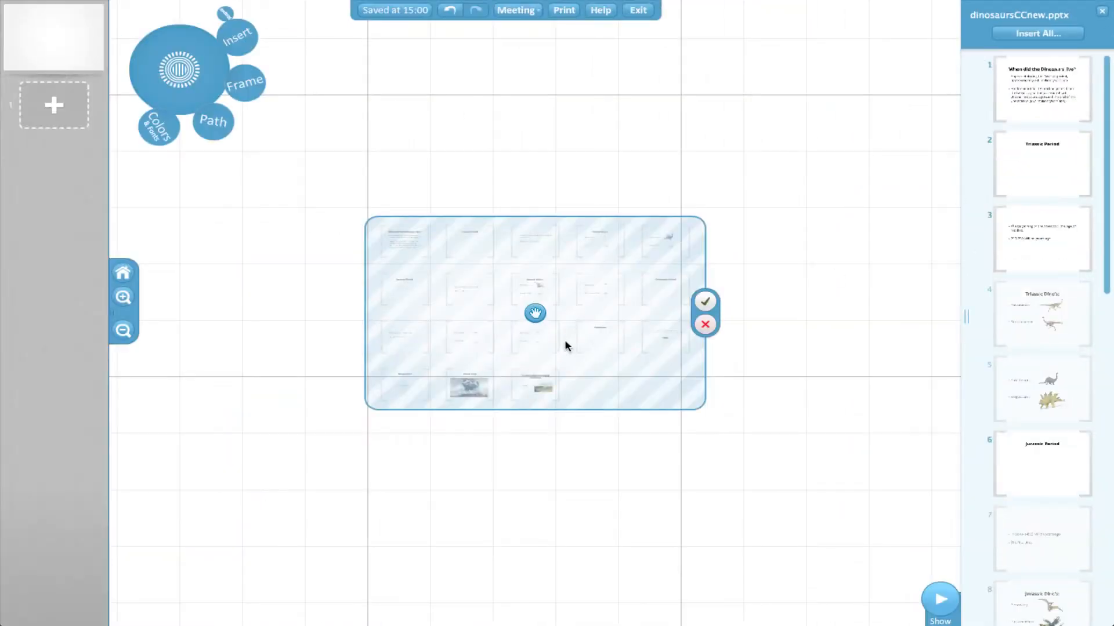
- Confirm the slide grid placement so the slides become 18 numbered path steps
click(704, 301)
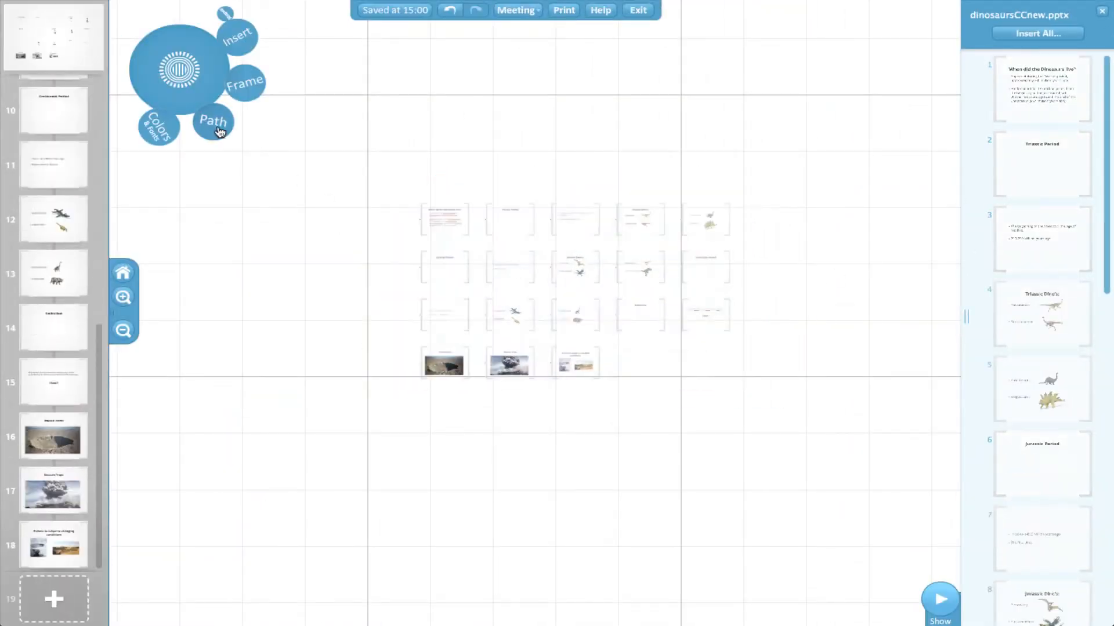
click(212, 121)
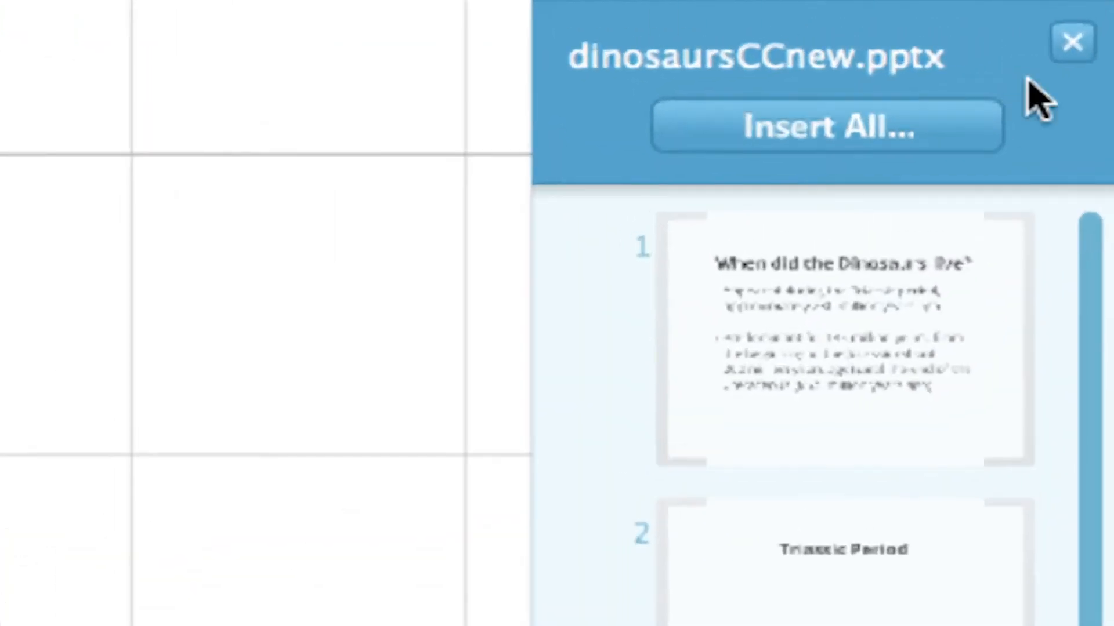
- Close the PowerPoint import panel, keeping the inserted slides on the canvas
click(1072, 41)
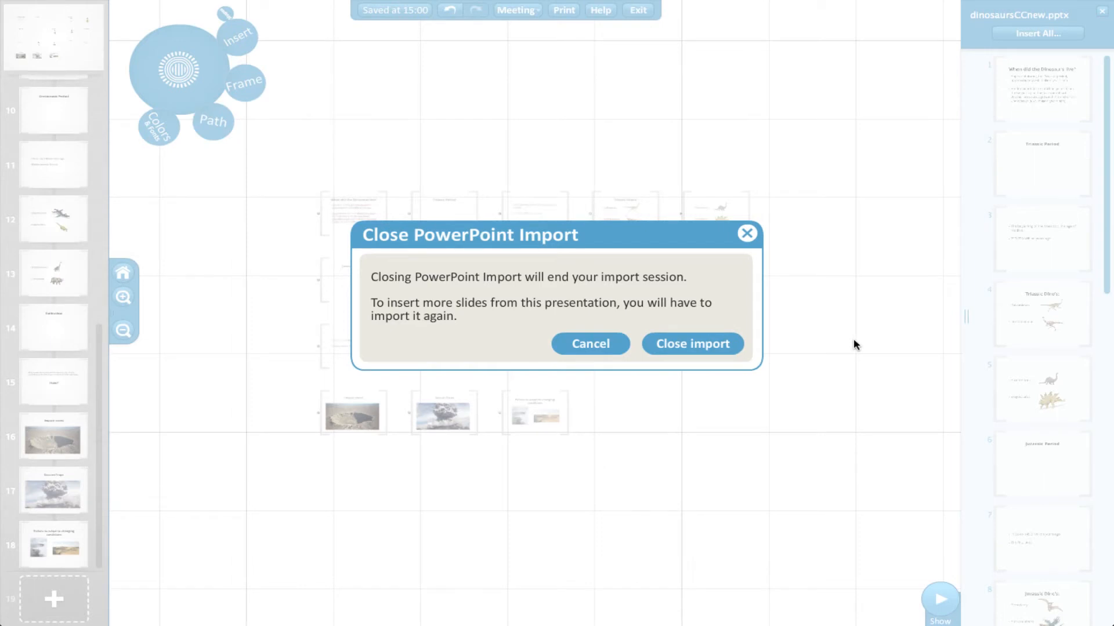
mouse_move(692, 343)
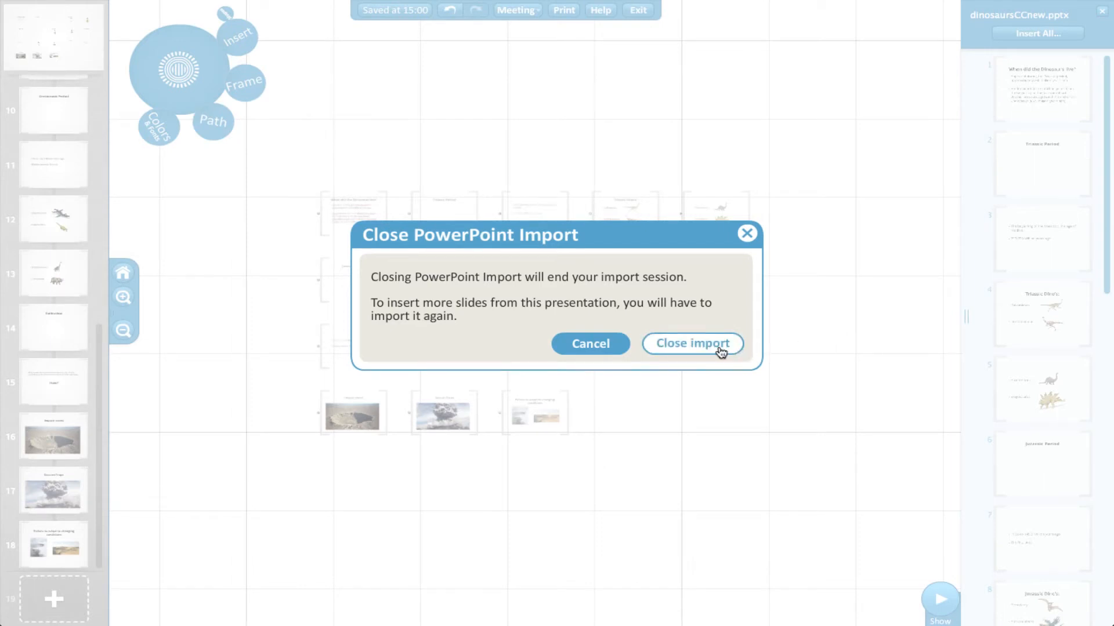
mouse_move(693, 343)
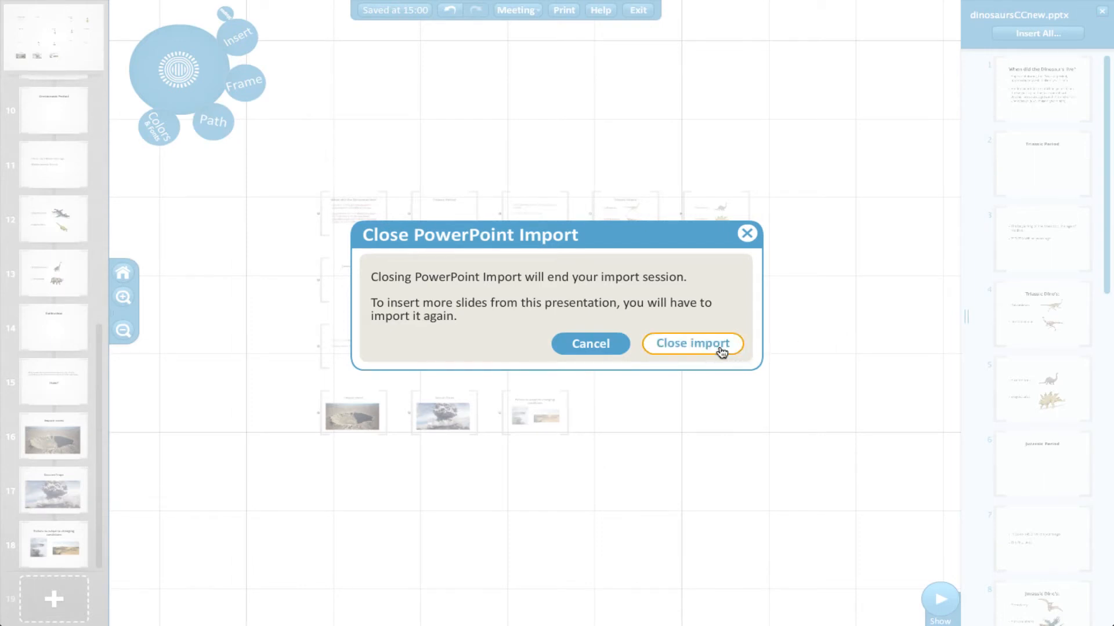
click(692, 343)
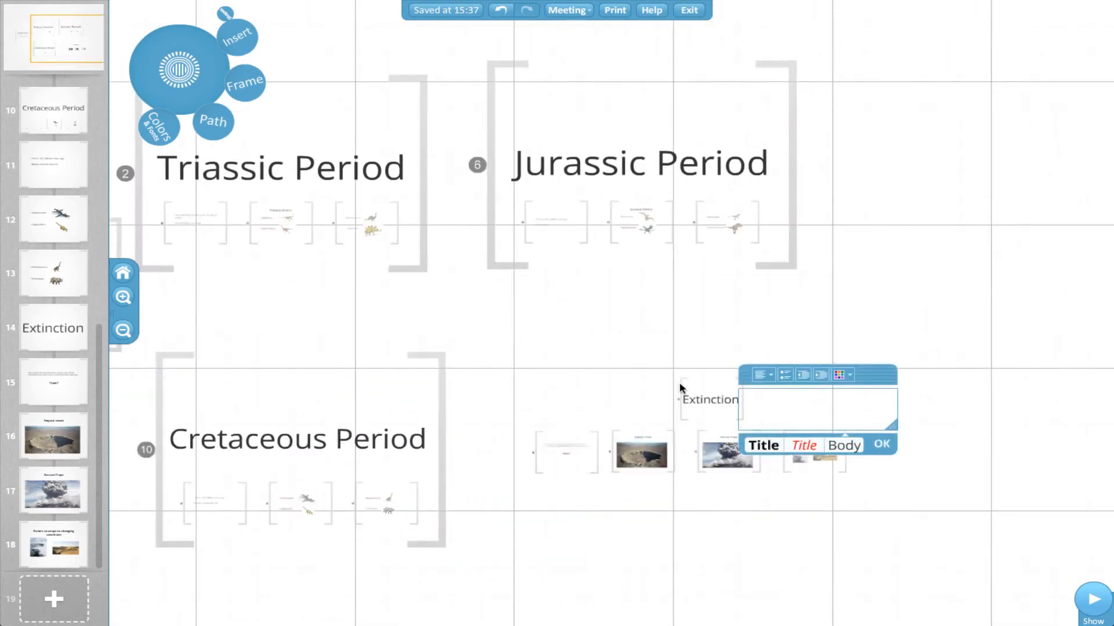
- Finish the large Extinction heading for the last slide cluster
click(880, 443)
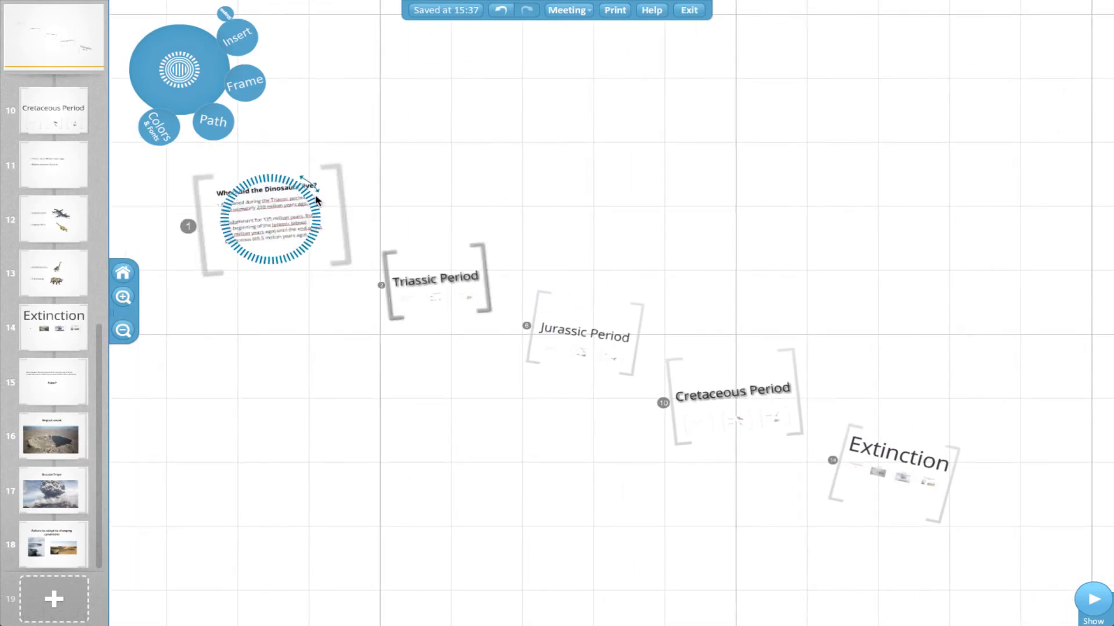
- Resize the opening slide to lead the tilted, descending line of clusters
click(1094, 603)
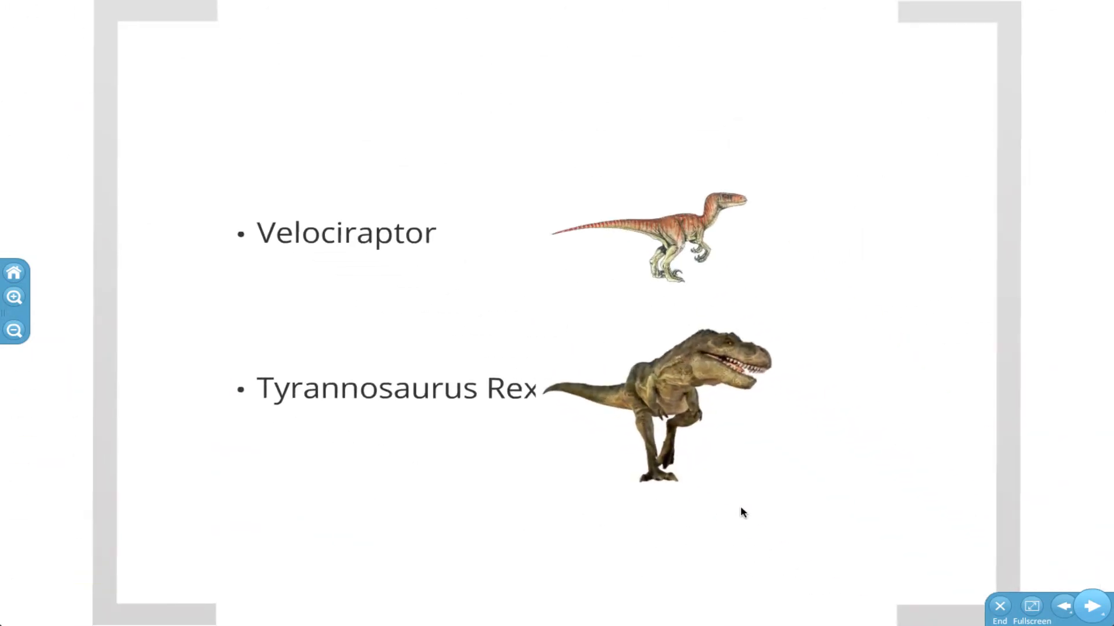
- Scale the Tyrannosaurus Rex image past its slide frame and preview it in show mode
click(999, 606)
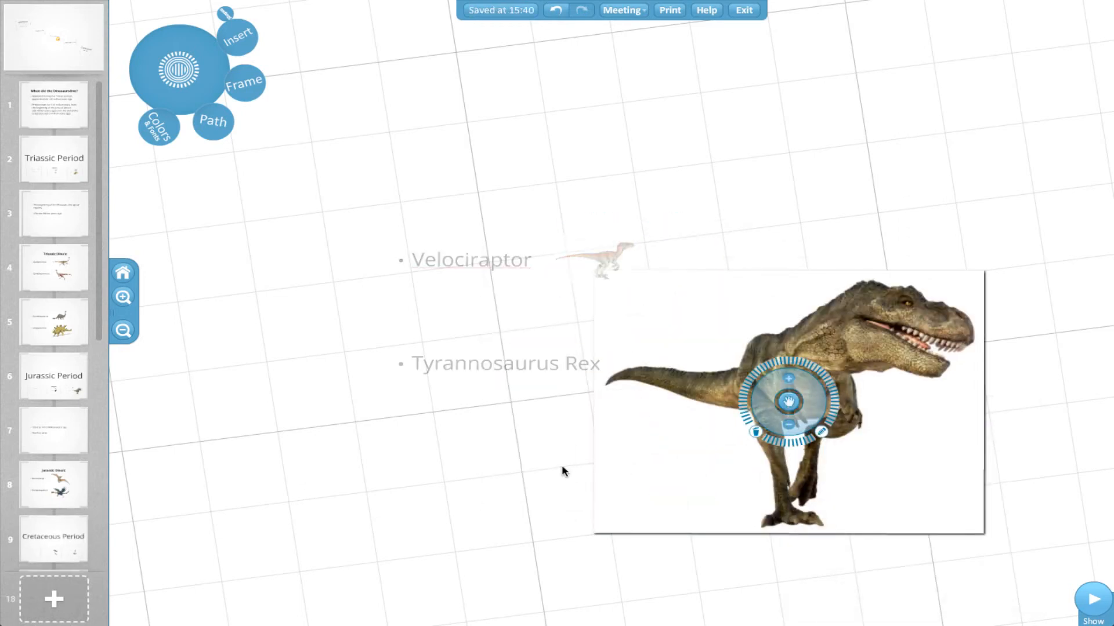
click(1093, 598)
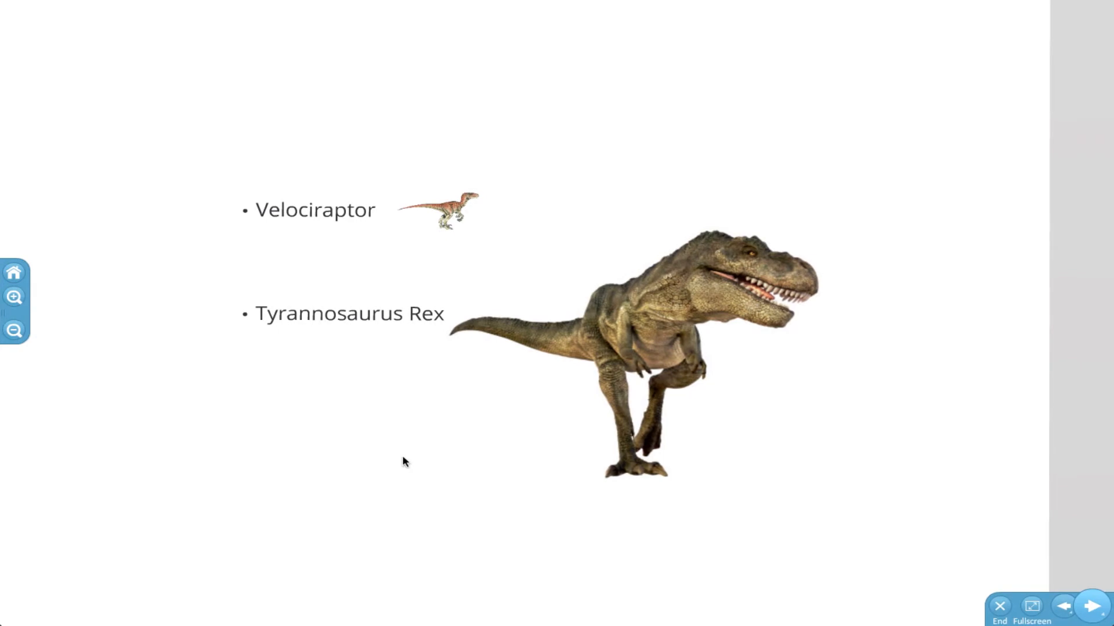